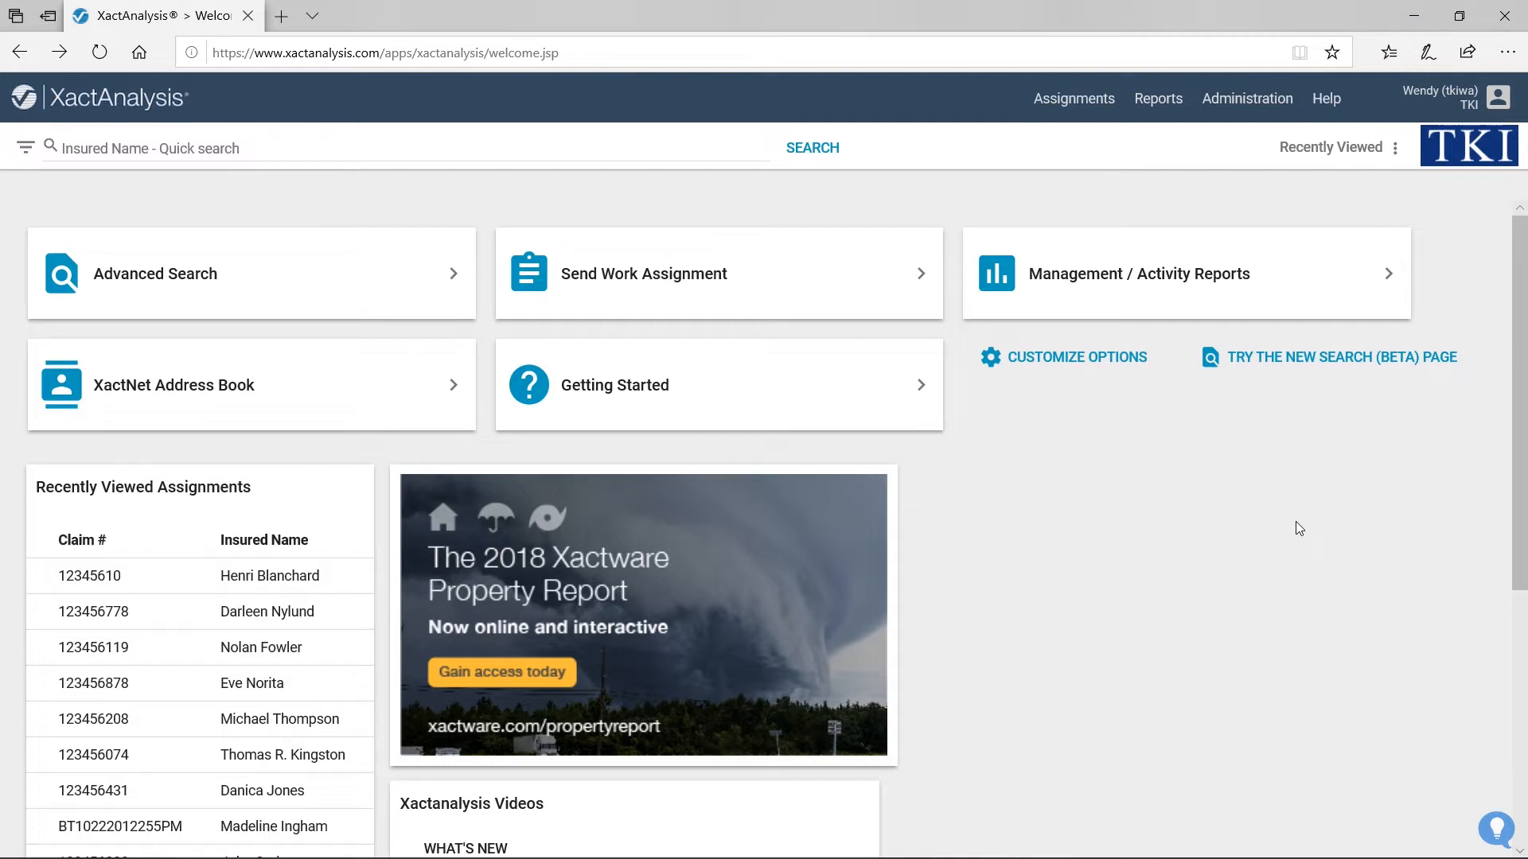
pyautogui.moveTo(1064, 368)
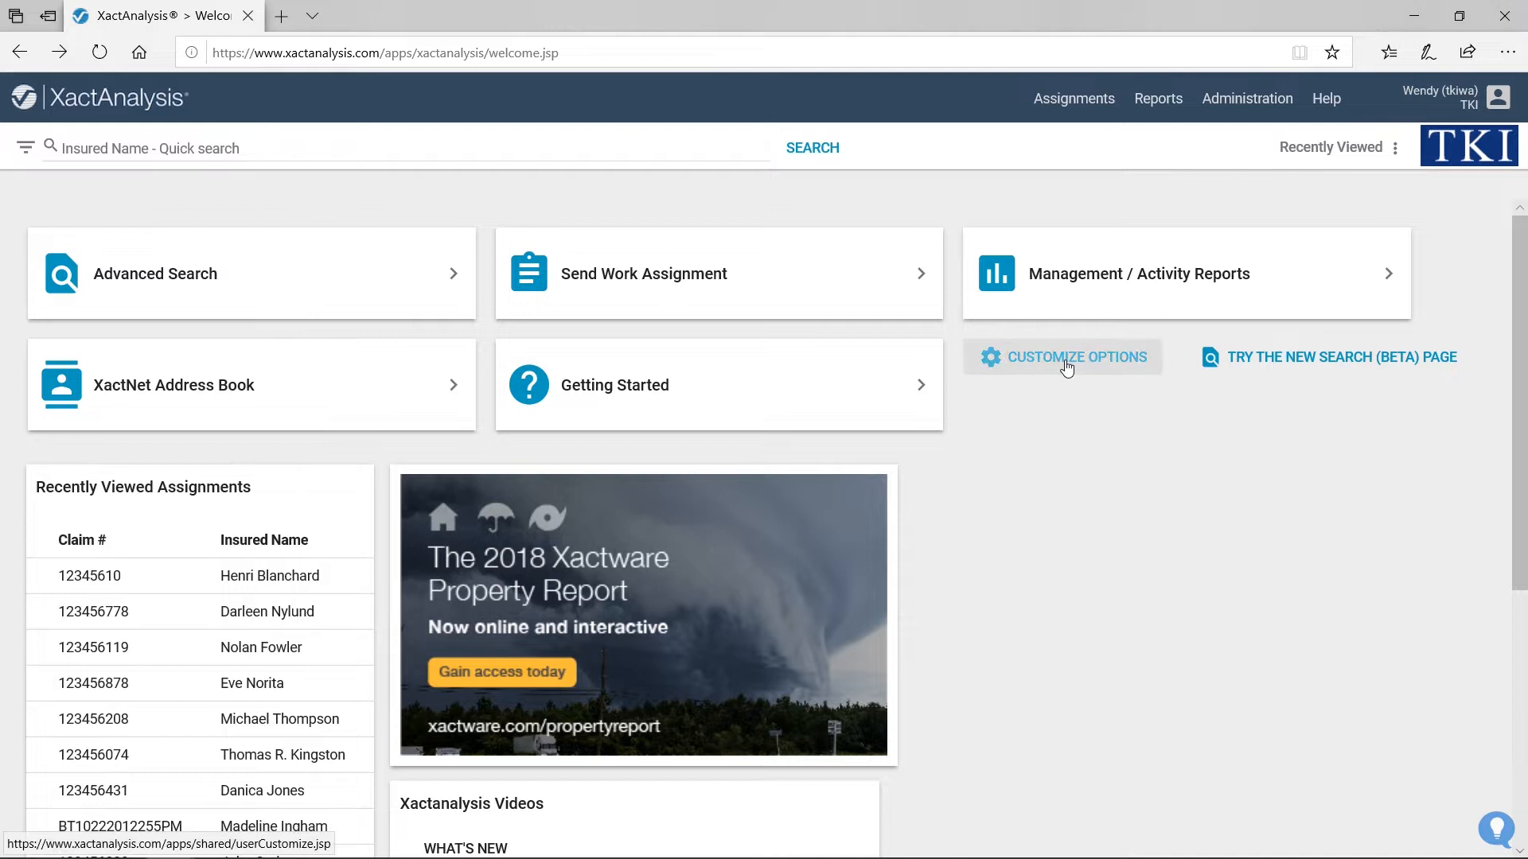
# Open Customize Options from the welcome page to choose which menu tiles appear.
pyautogui.click(1062, 357)
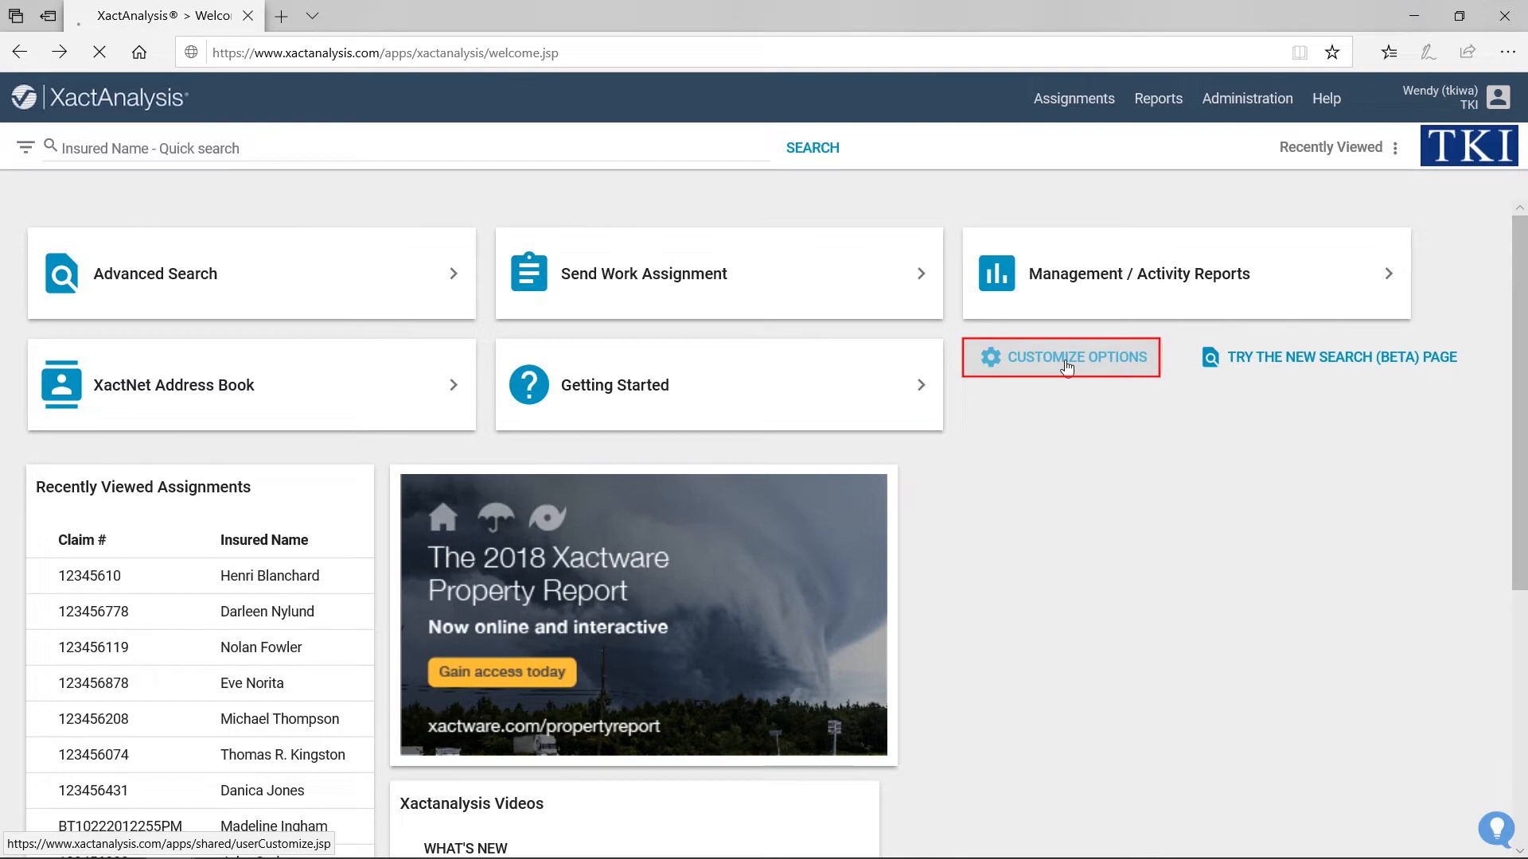
pyautogui.click(1062, 357)
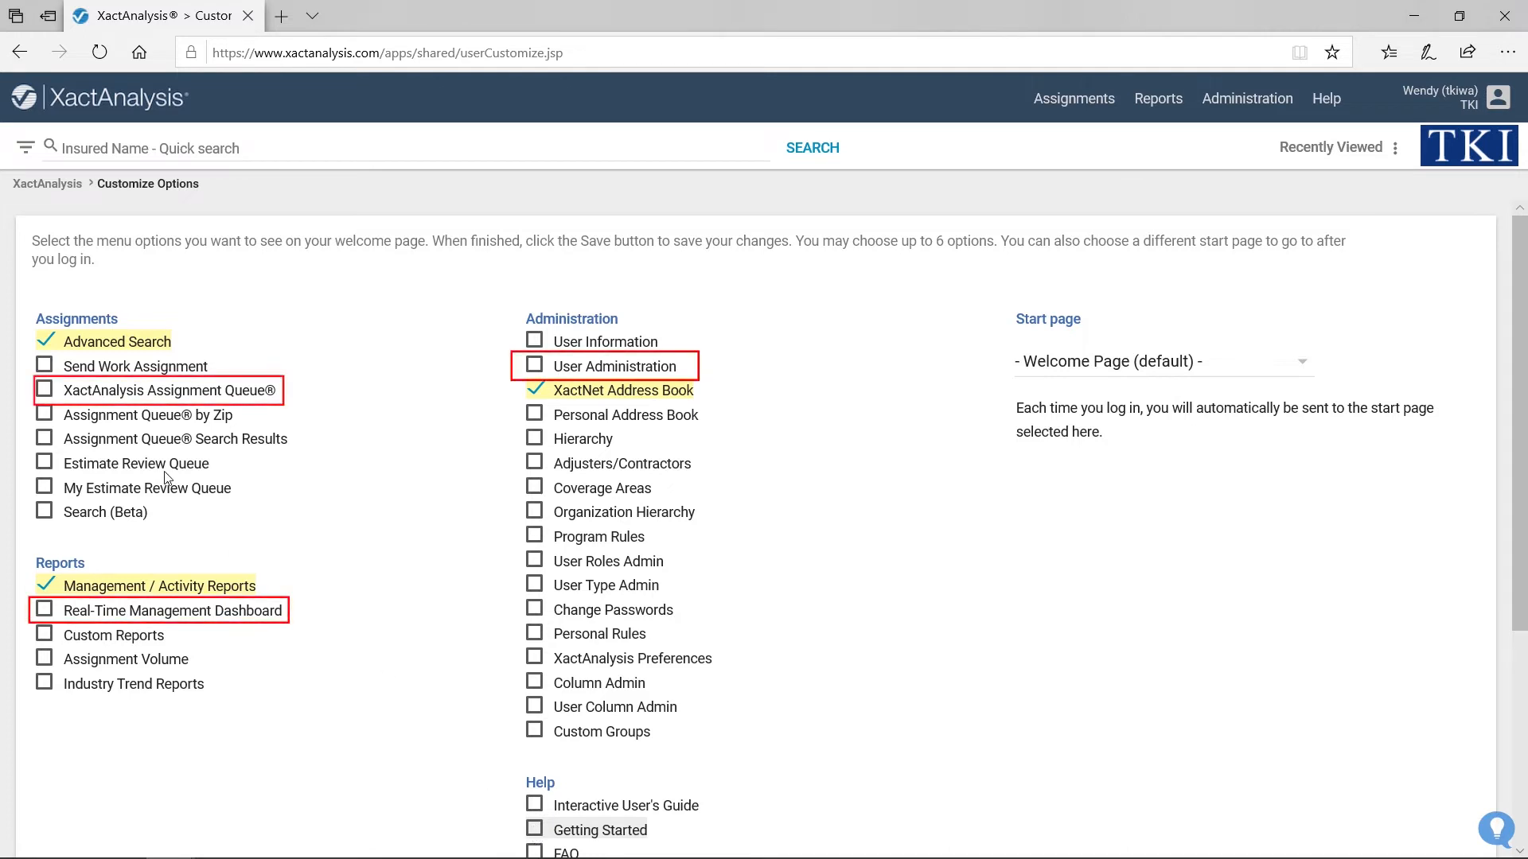
# Check Assignment Queue, Real-Time Management Dashboard and User Administration, then save the welcome page.
pyautogui.click(44, 390)
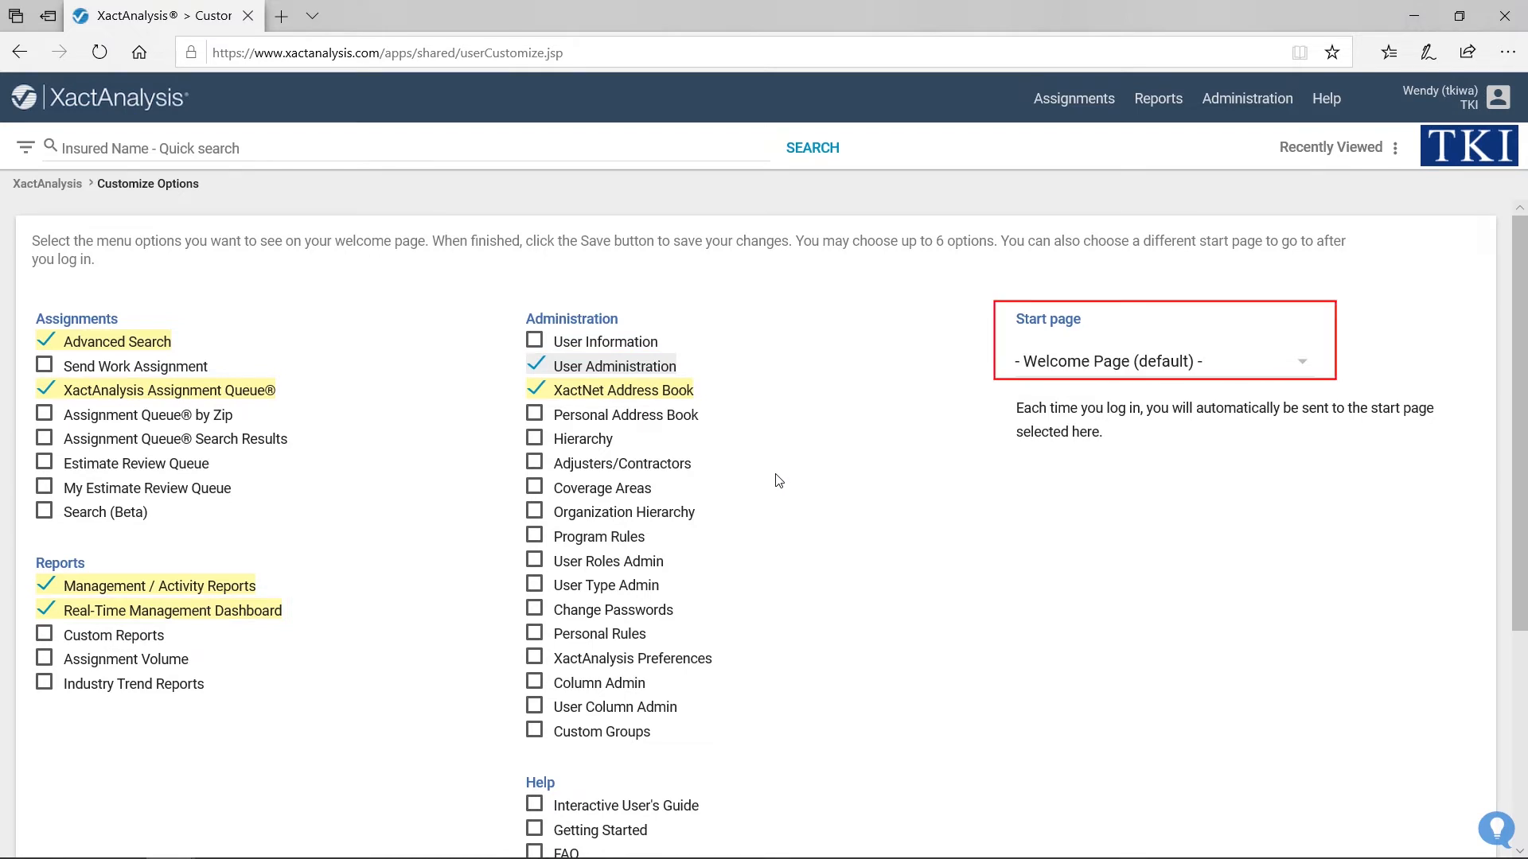
pyautogui.scroll(-3)
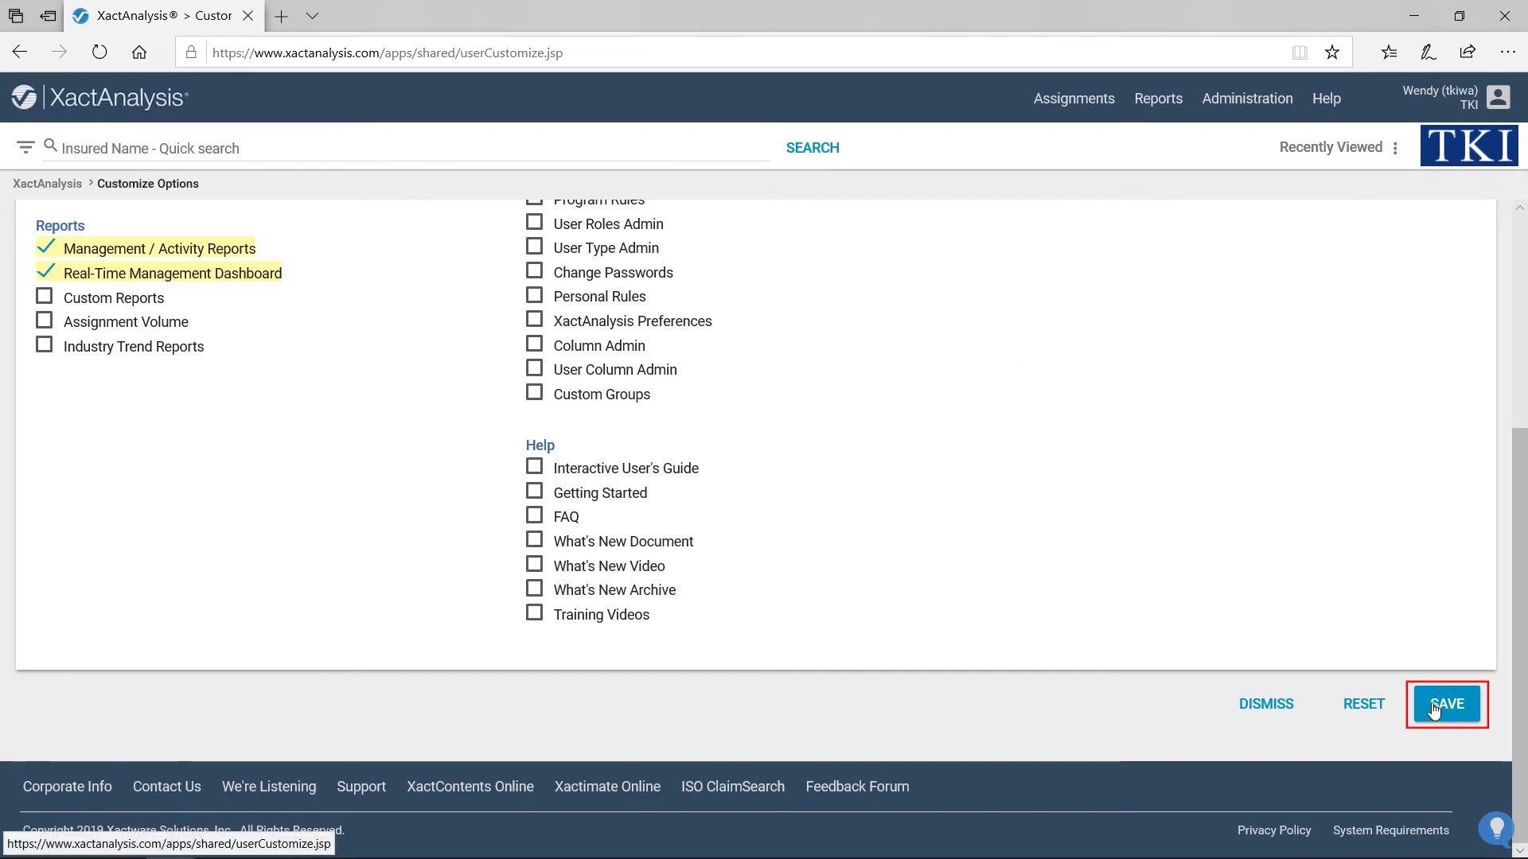
pyautogui.click(1447, 703)
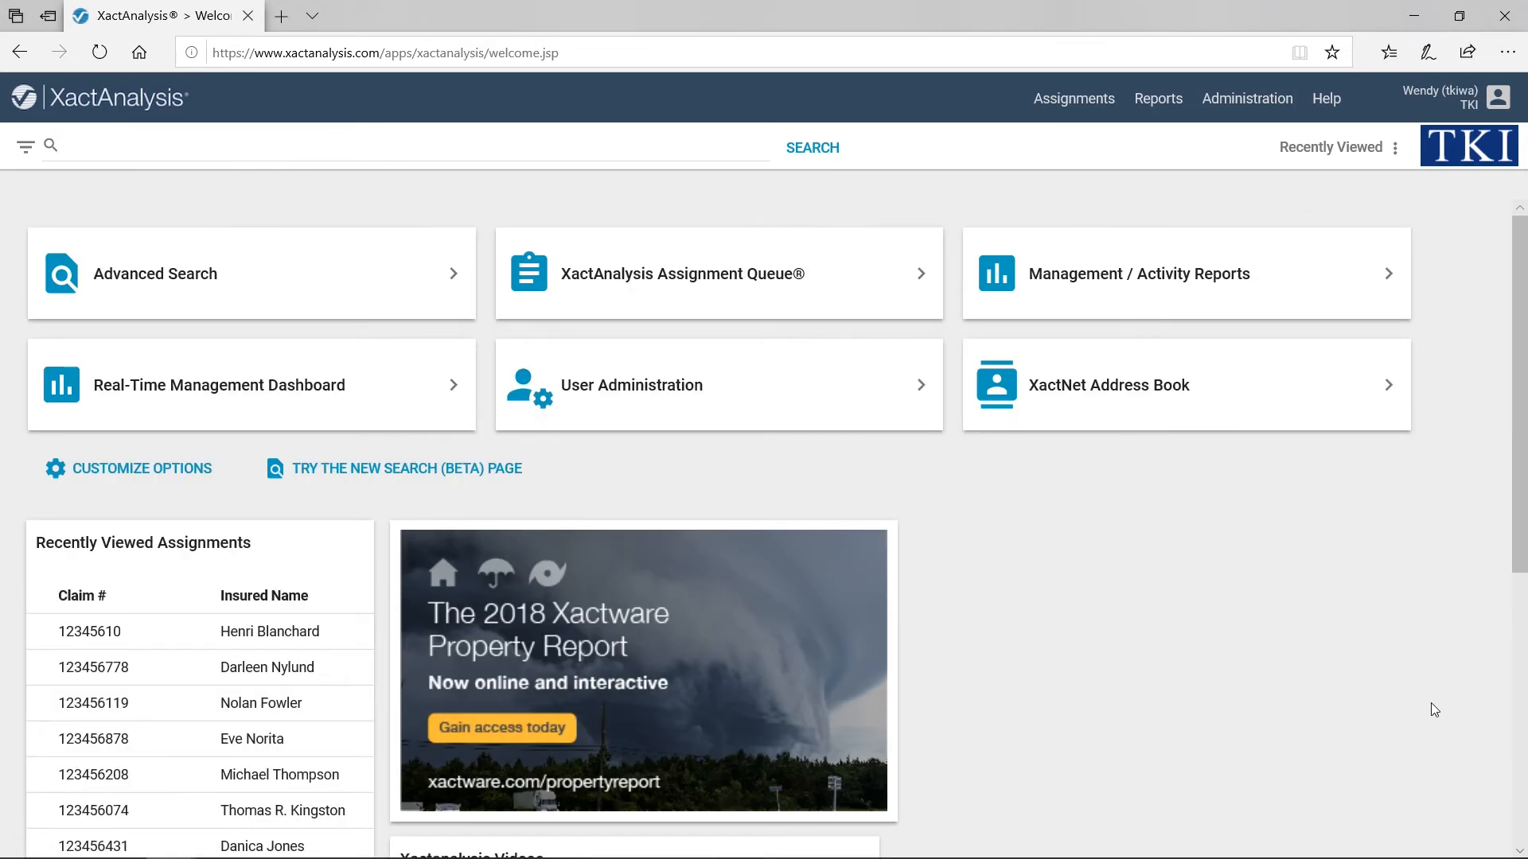